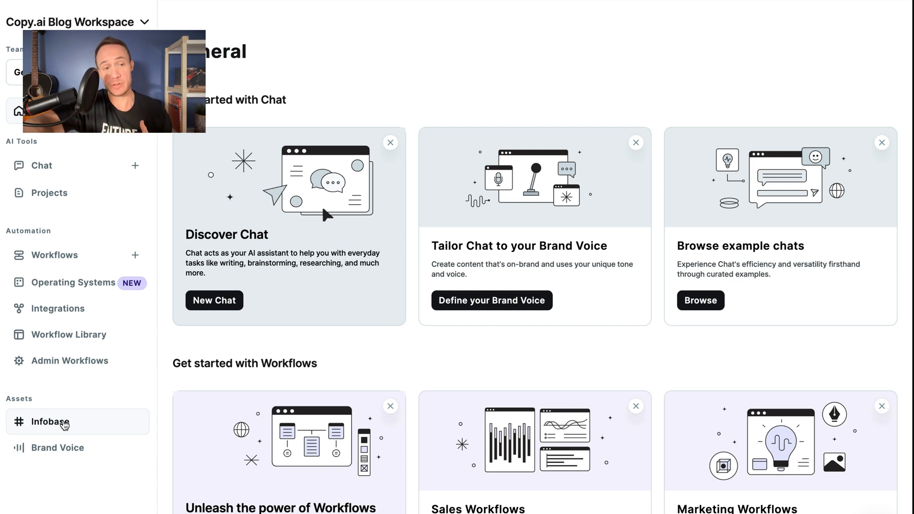
- Create a new Infobase entry and name it 'GTM Bloat'
click(54, 422)
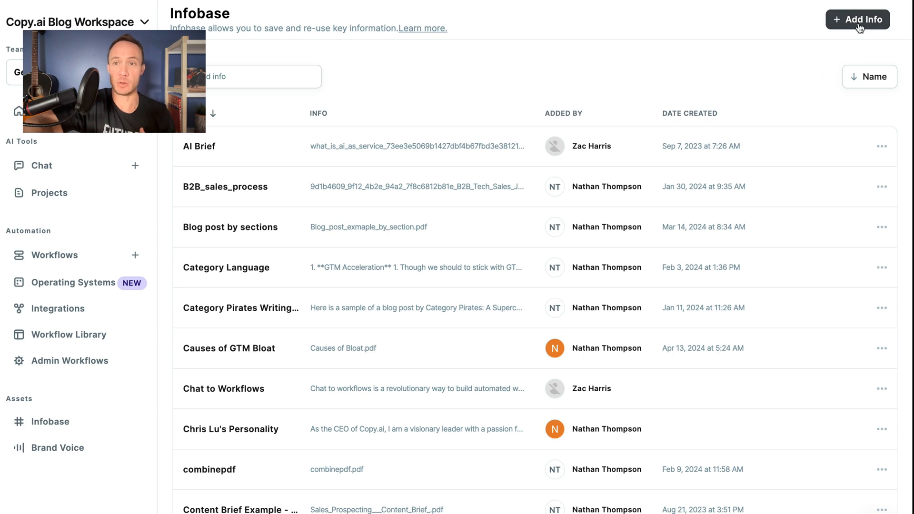
click(856, 19)
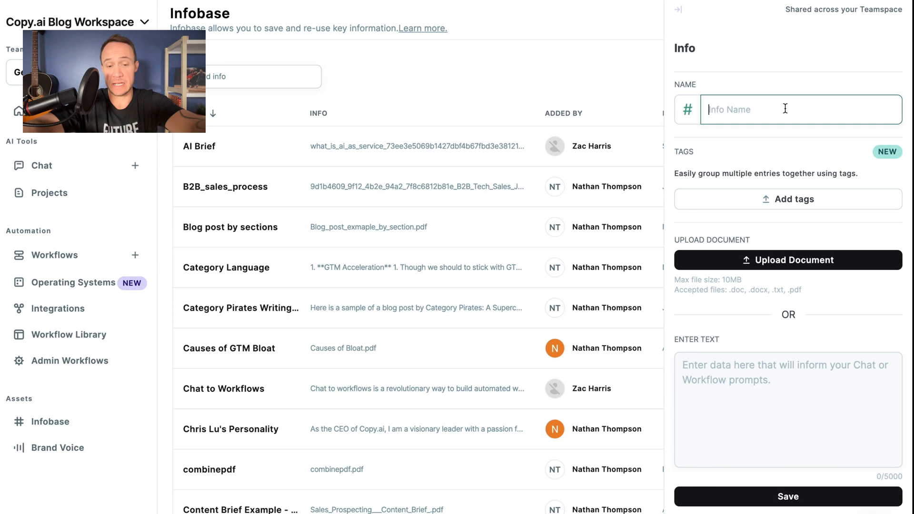
text(GTM Bloat)
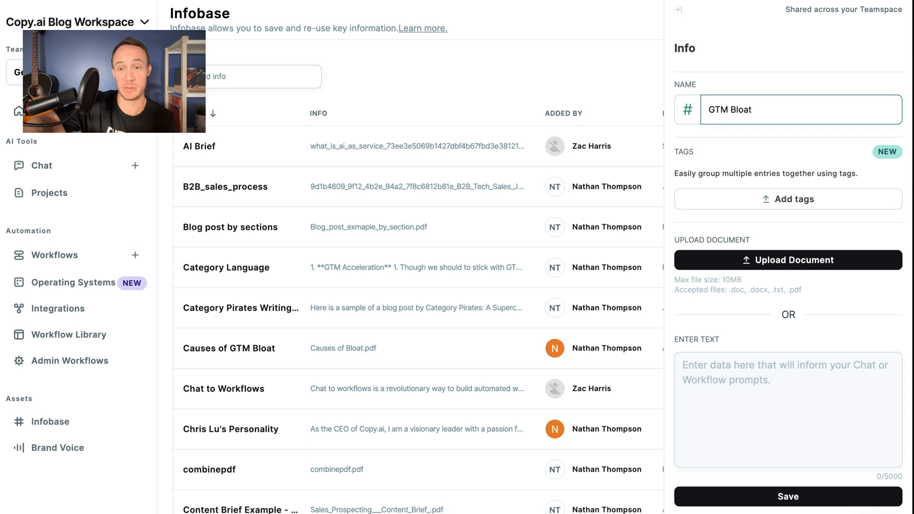
mouse_move(788, 260)
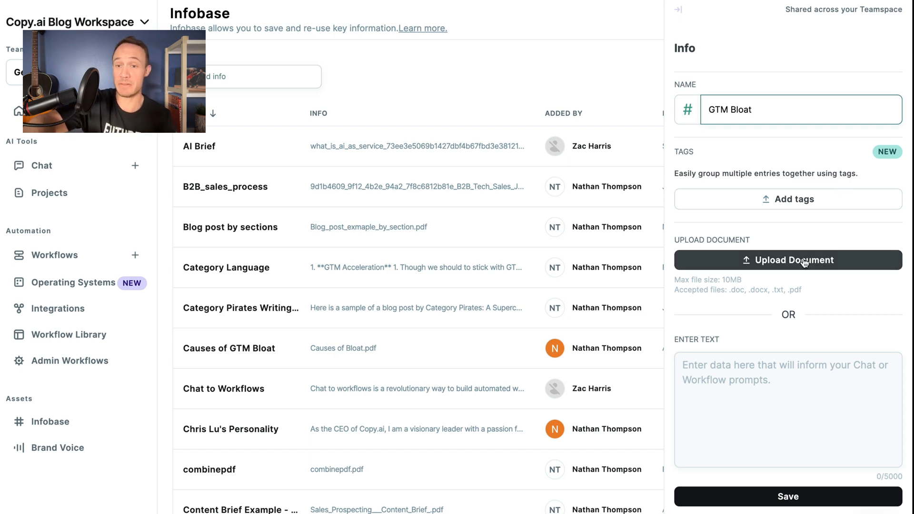
mouse_move(757, 342)
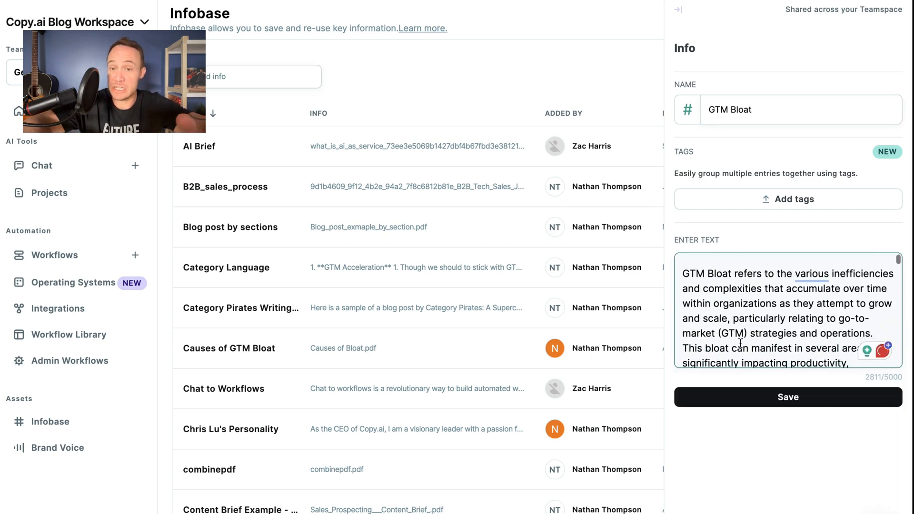
- Paste the GTM Bloat go-to-market inefficiencies description and save the entry
scroll(down, 3)
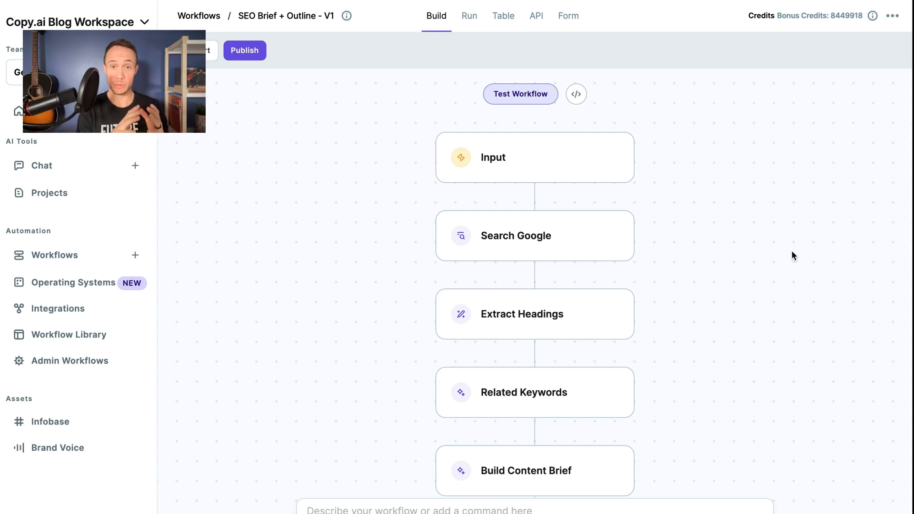
- Bring up the Write Long Form Content step's settings in the SEO Brief + Outline workflow
scroll(down, 3)
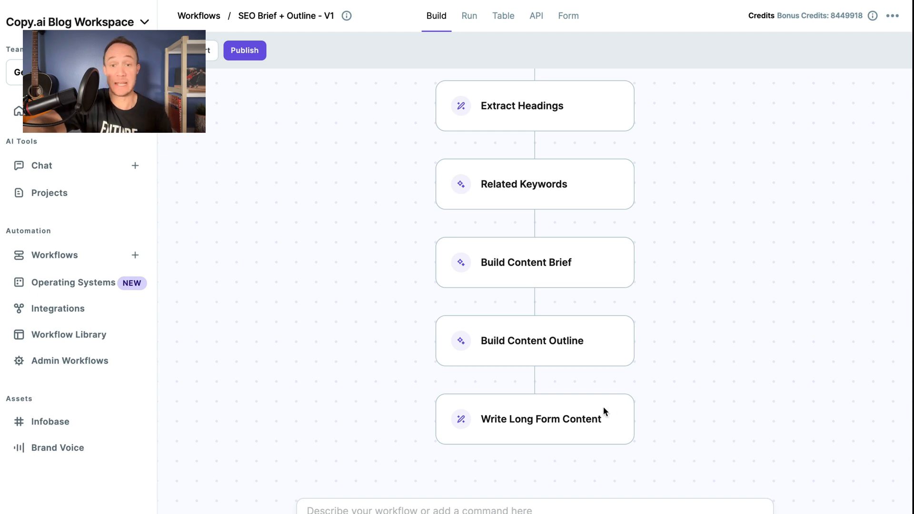
click(533, 419)
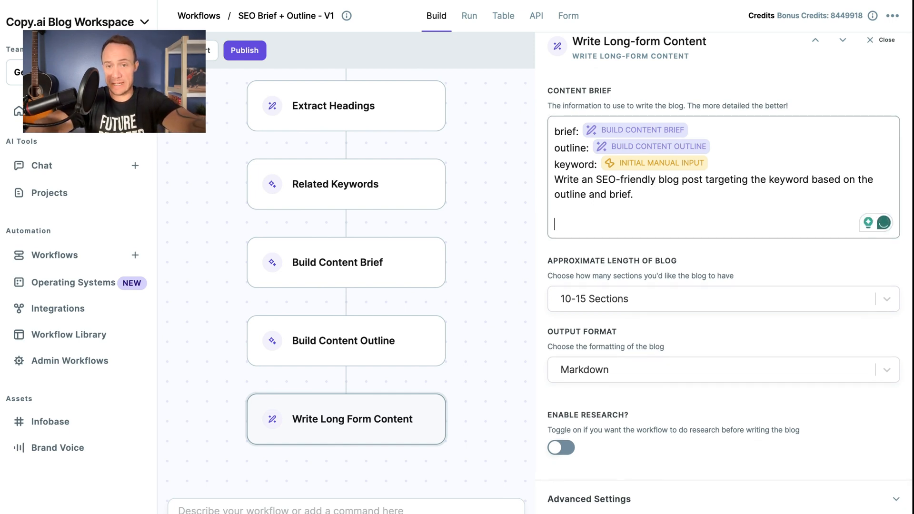
- Add '#GTM Bloat' reference and 'Be sure to touch on all the aspects of GTM Bloat' to the prompt
text(#)
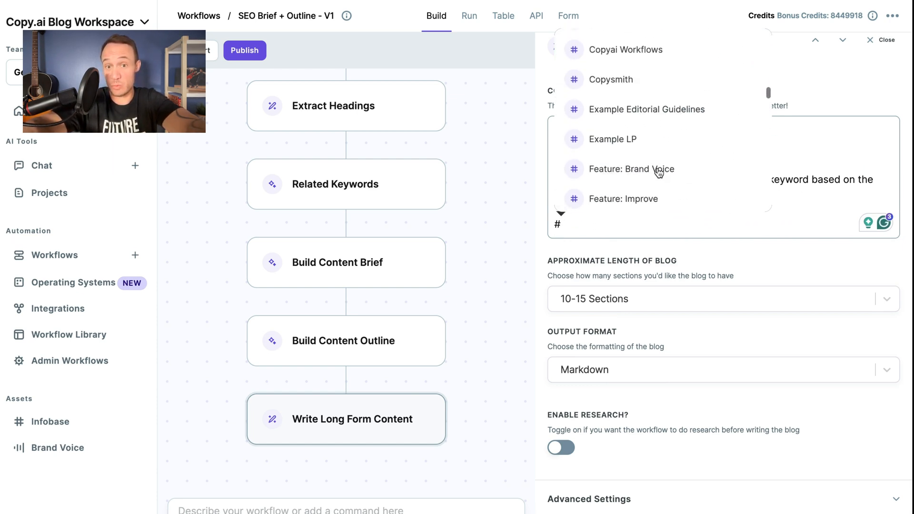
text(gtm)
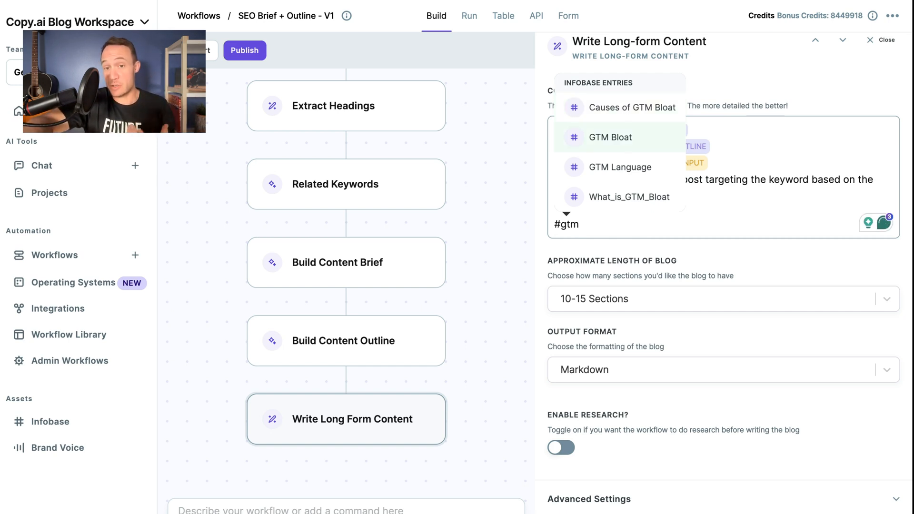
click(612, 137)
text(Be sure)
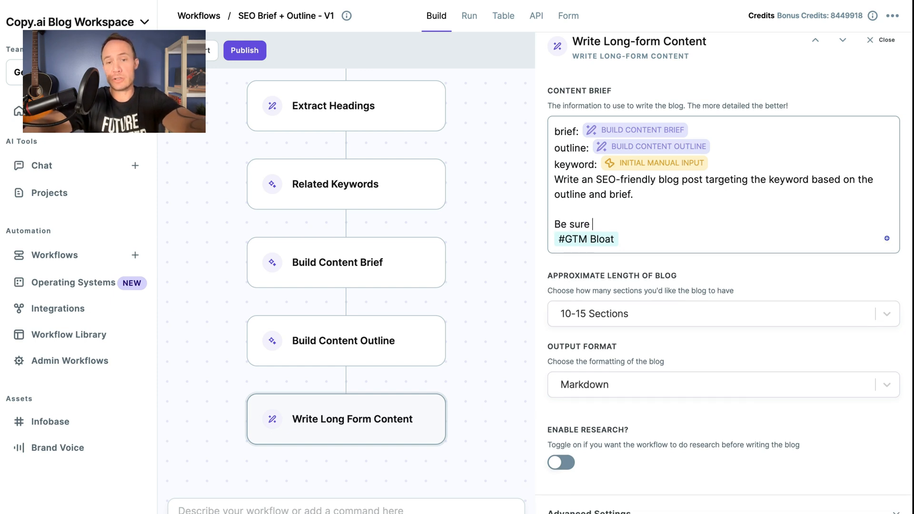
text(to touch on all the aspe)
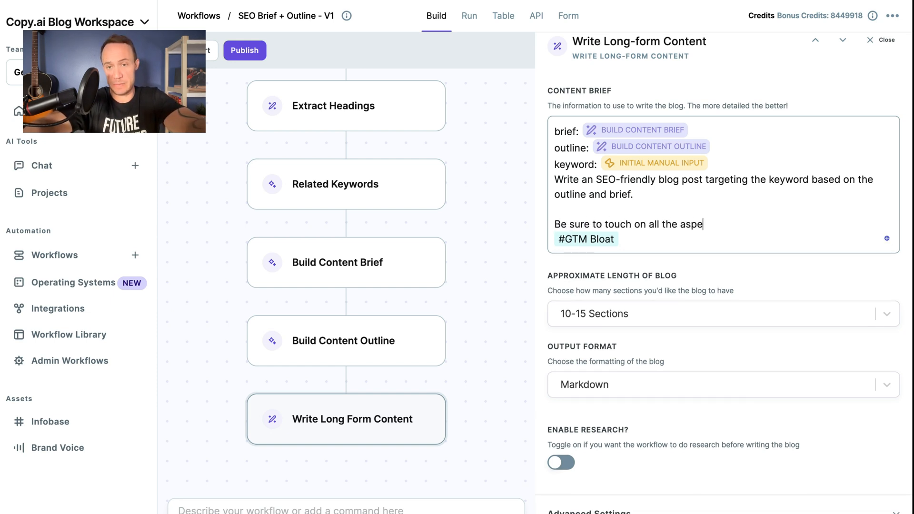
text(cts of GTM Bloat in each post.)
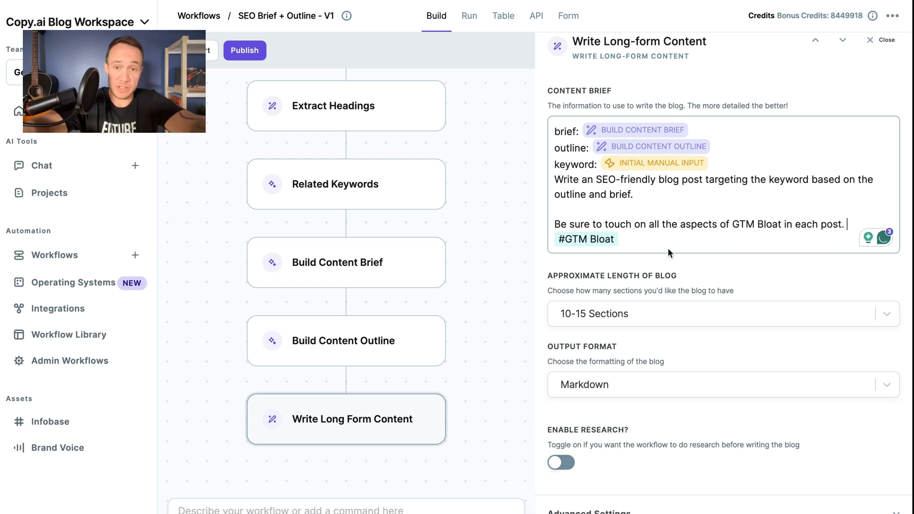
key(Enter)
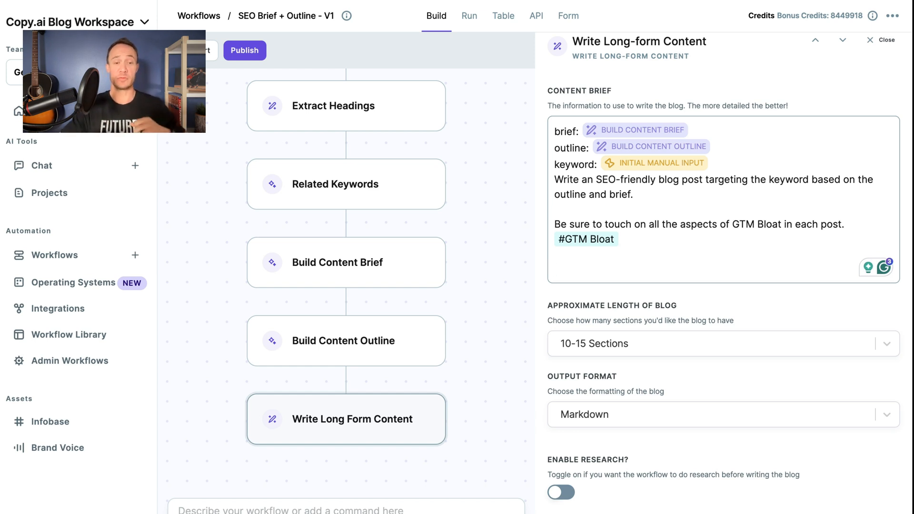
text(#)
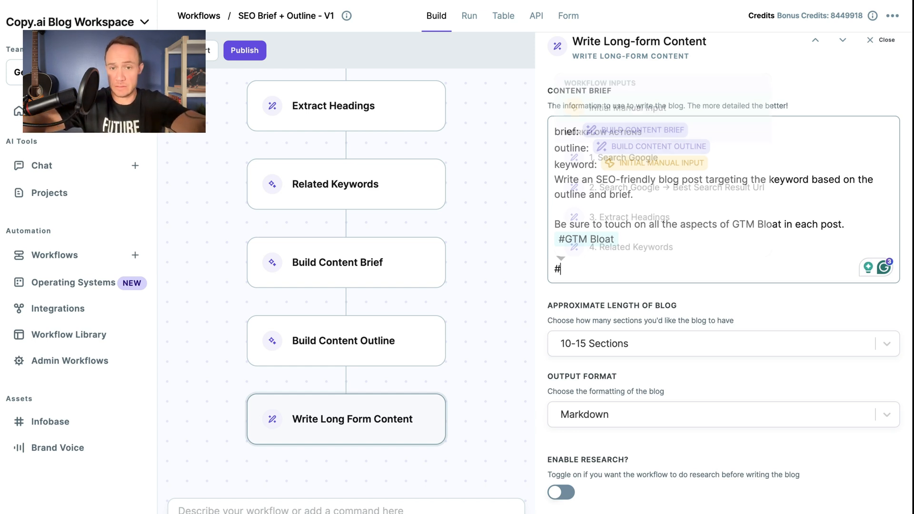
text(exa)
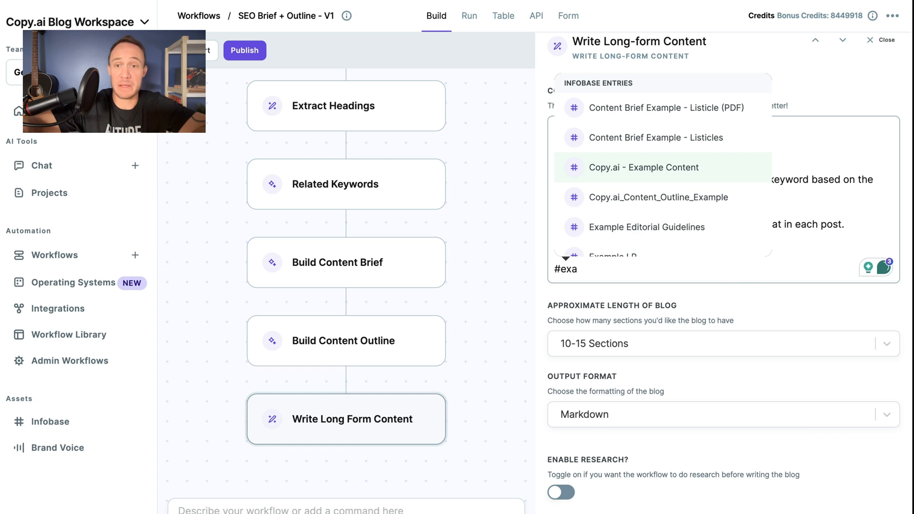
mouse_move(647, 227)
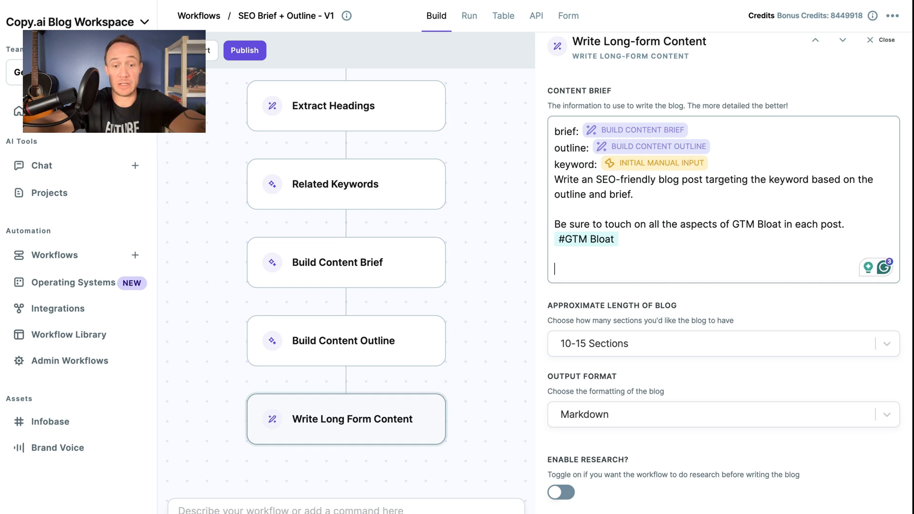
- Append 'Be sure to include language from #Category Language' to the prompt
text(Be sure to include)
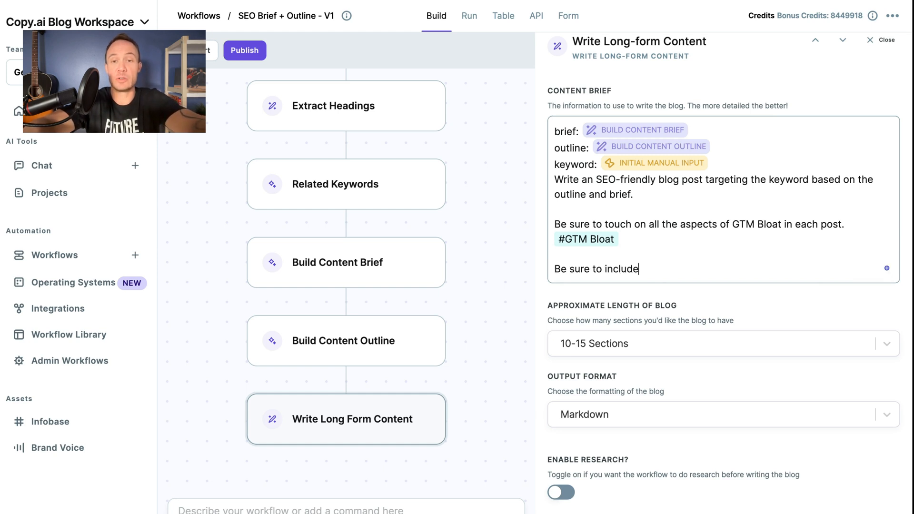
text(language from @)
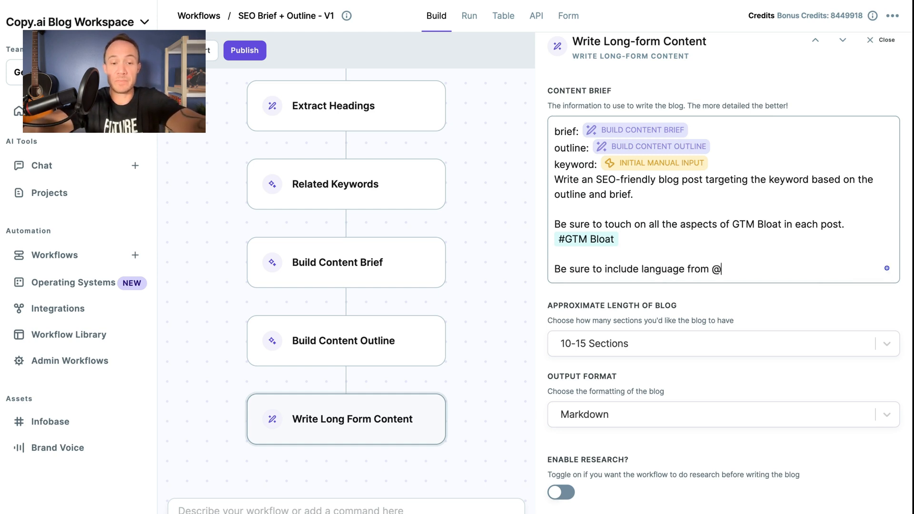
text(#)
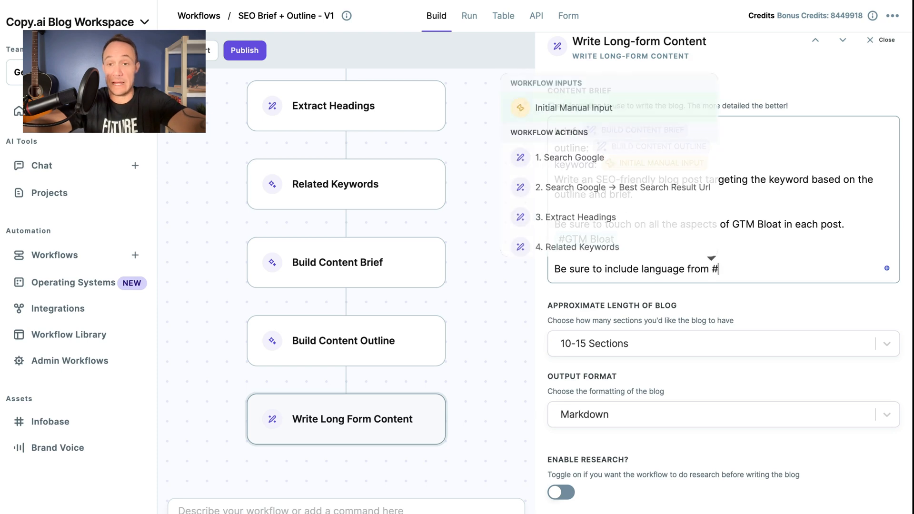
text(cate)
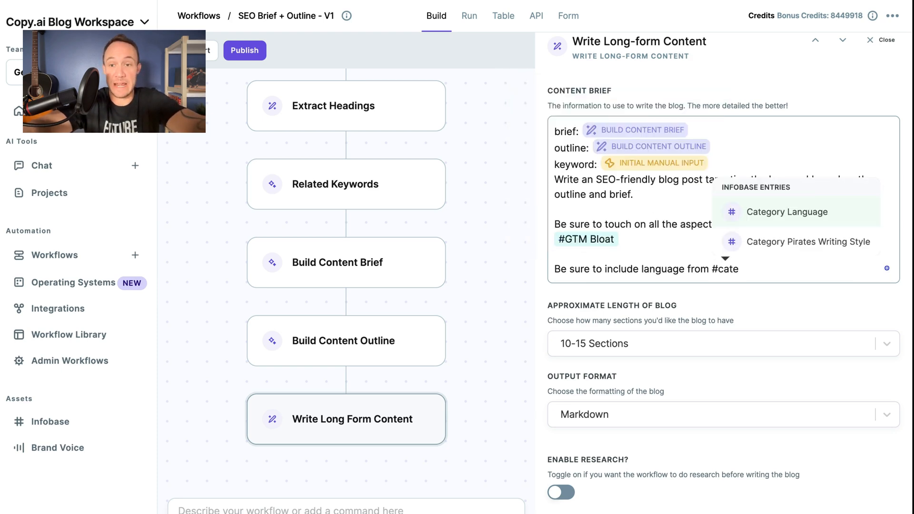
click(787, 212)
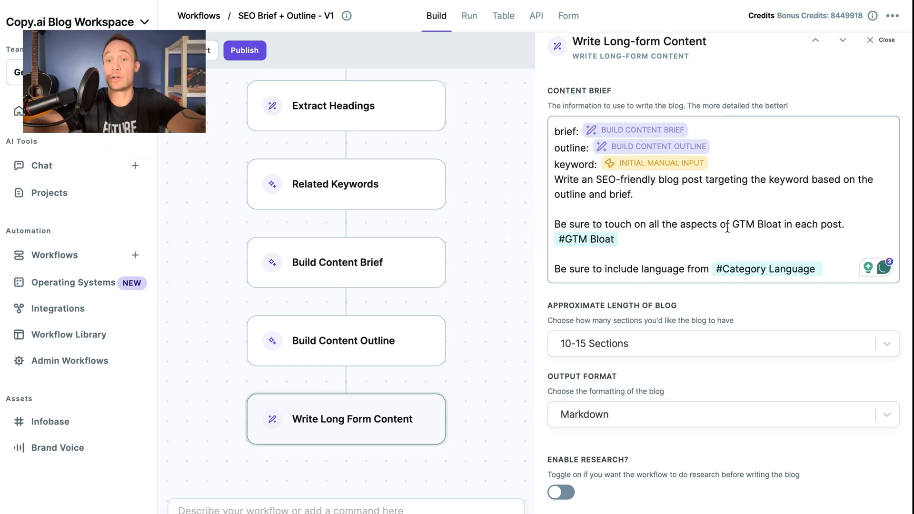